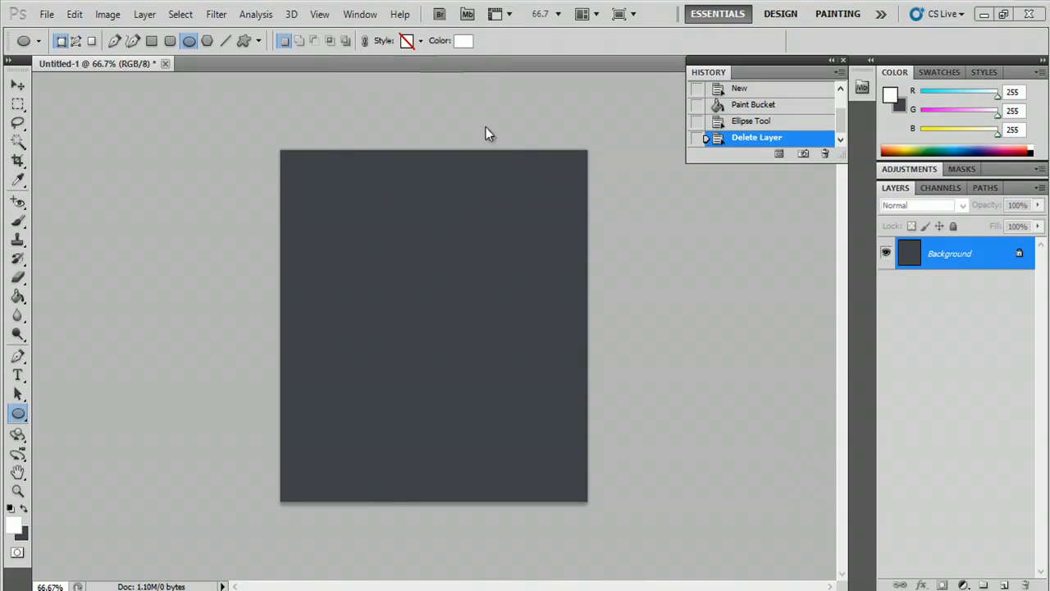
{"action": "mouse_move", "coordinate": [316, 170]}
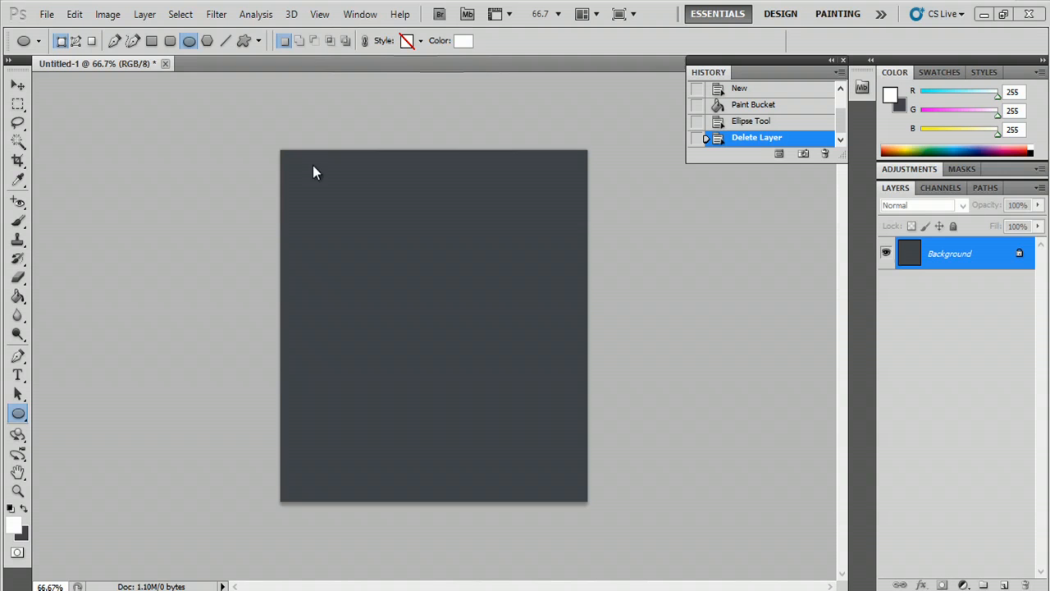
{"action": "mouse_move", "coordinate": [220, 389]}
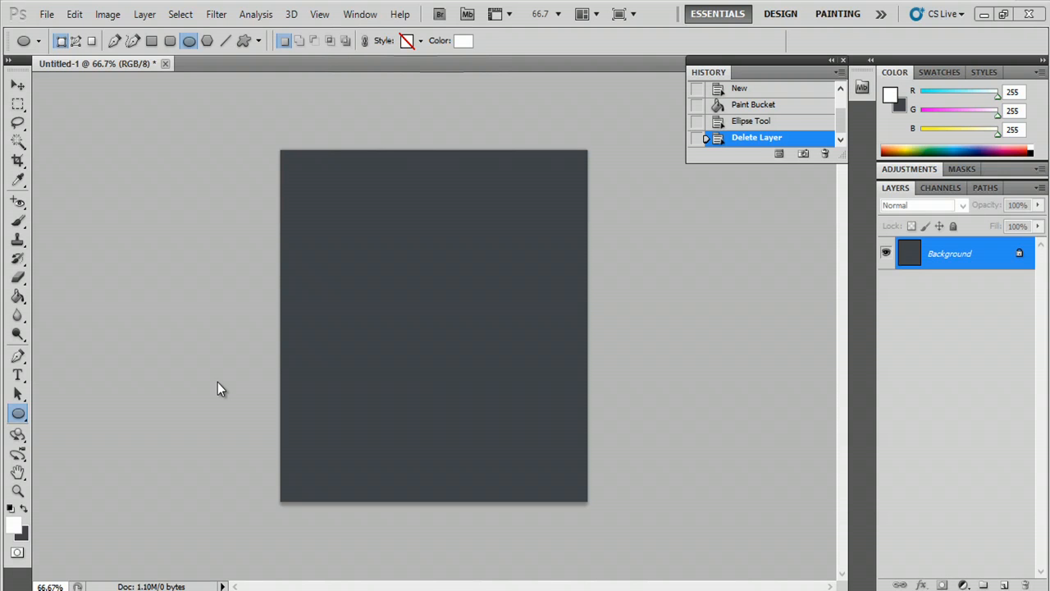
{"action": "mouse_move", "coordinate": [46, 14]}
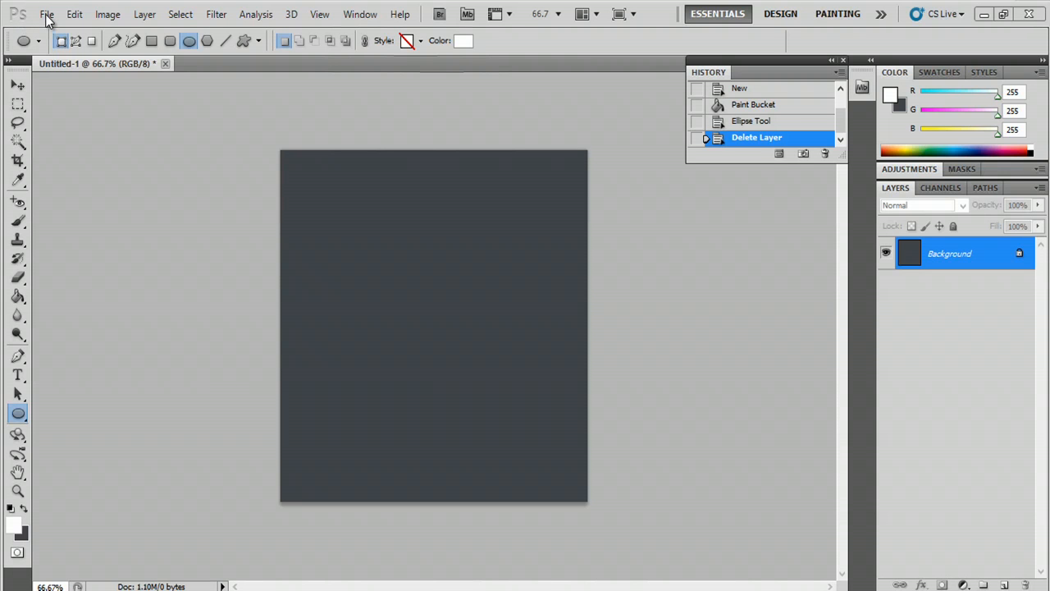
Open the Save As dialog for the untitled grey canvas from the File menu
{"action": "left_click", "coordinate": [47, 14]}
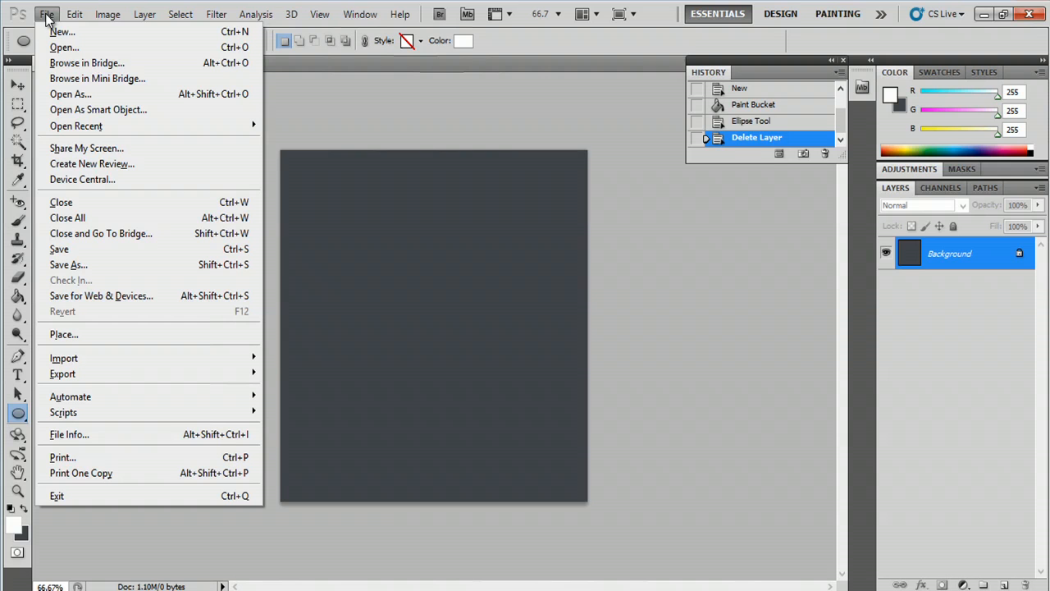
{"action": "mouse_move", "coordinate": [59, 249]}
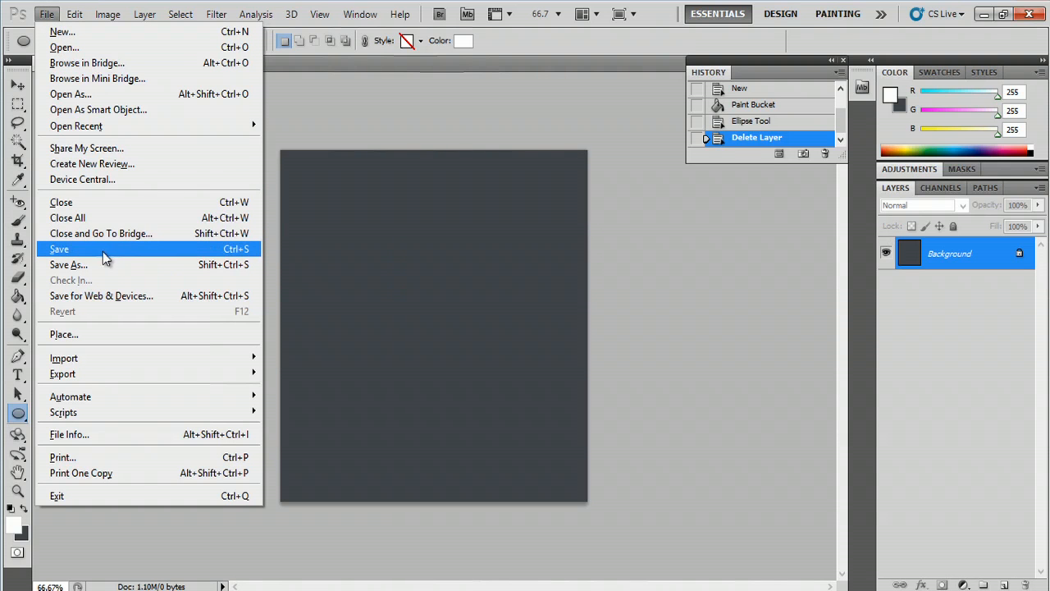
{"action": "mouse_move", "coordinate": [148, 265]}
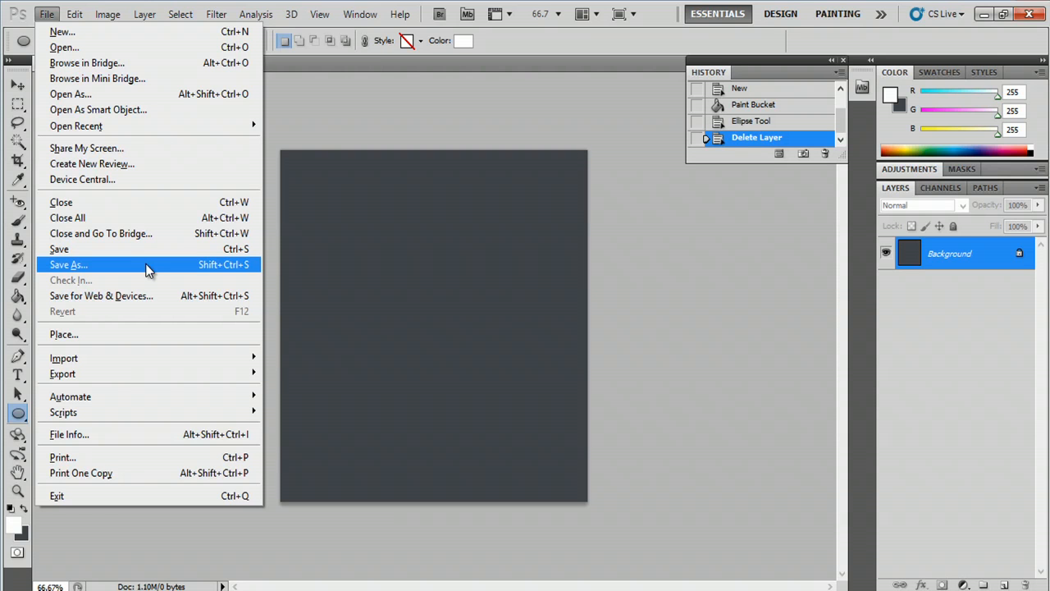
{"action": "mouse_move", "coordinate": [196, 274]}
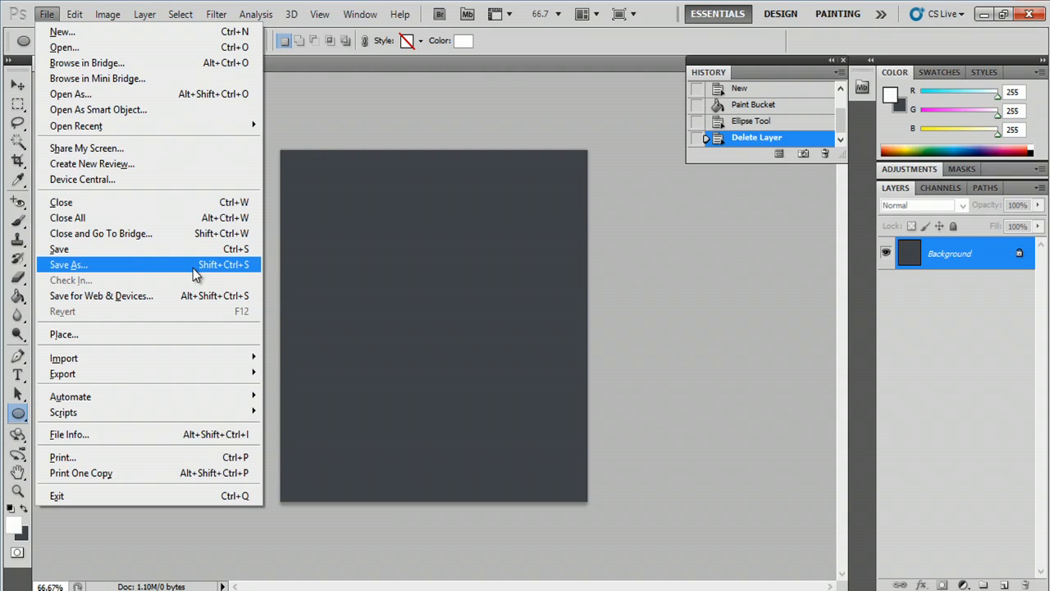
{"action": "left_click", "coordinate": [68, 264]}
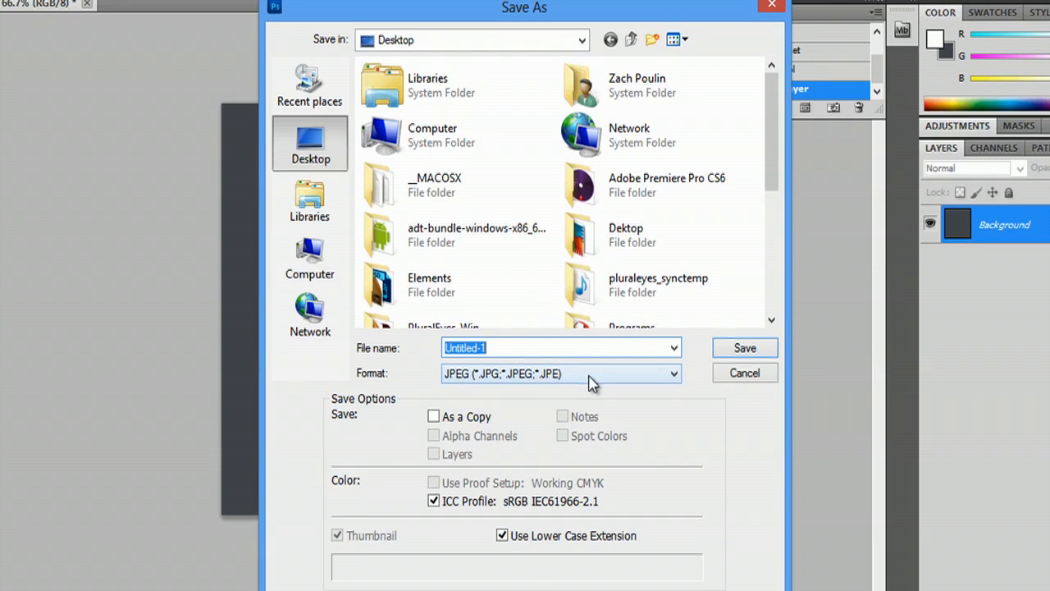
{"action": "mouse_move", "coordinate": [525, 379]}
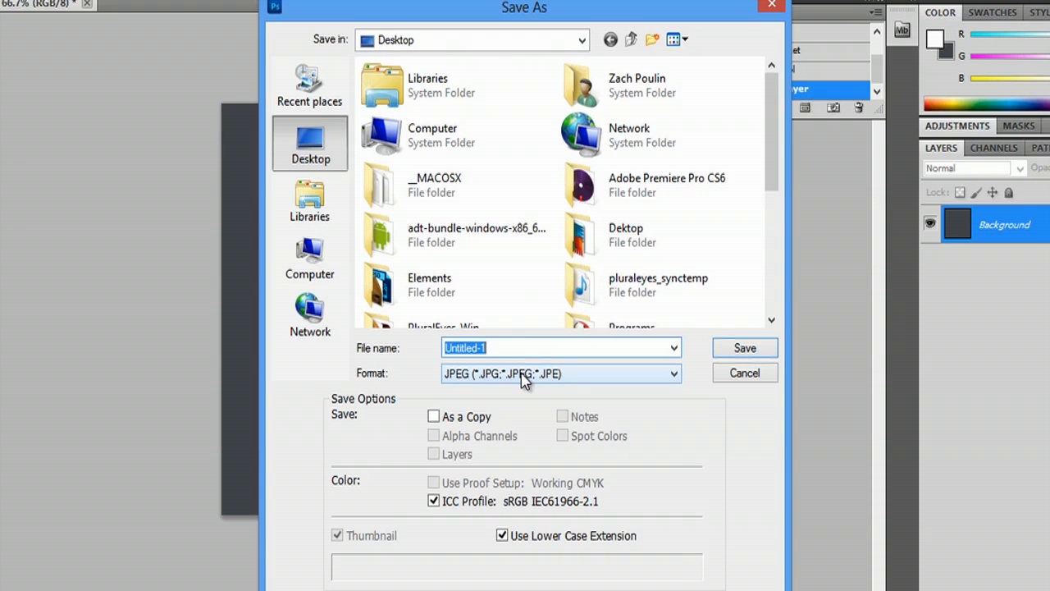
Set the save format to Photoshop (*.PSD;*.PDD), making the file Untitled-1.psd
{"action": "left_click", "coordinate": [561, 372]}
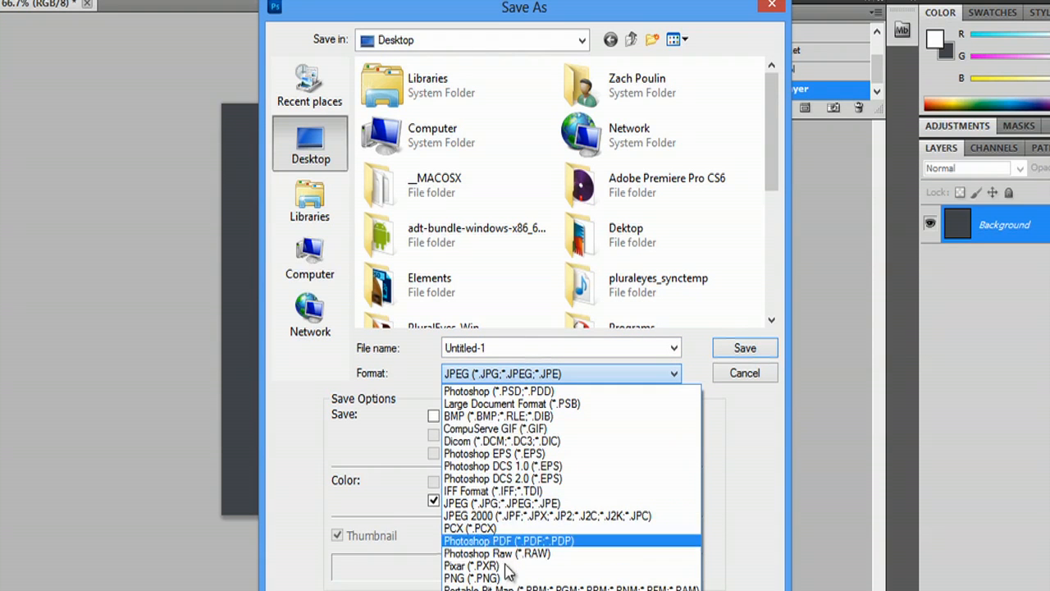
{"action": "mouse_move", "coordinate": [484, 416]}
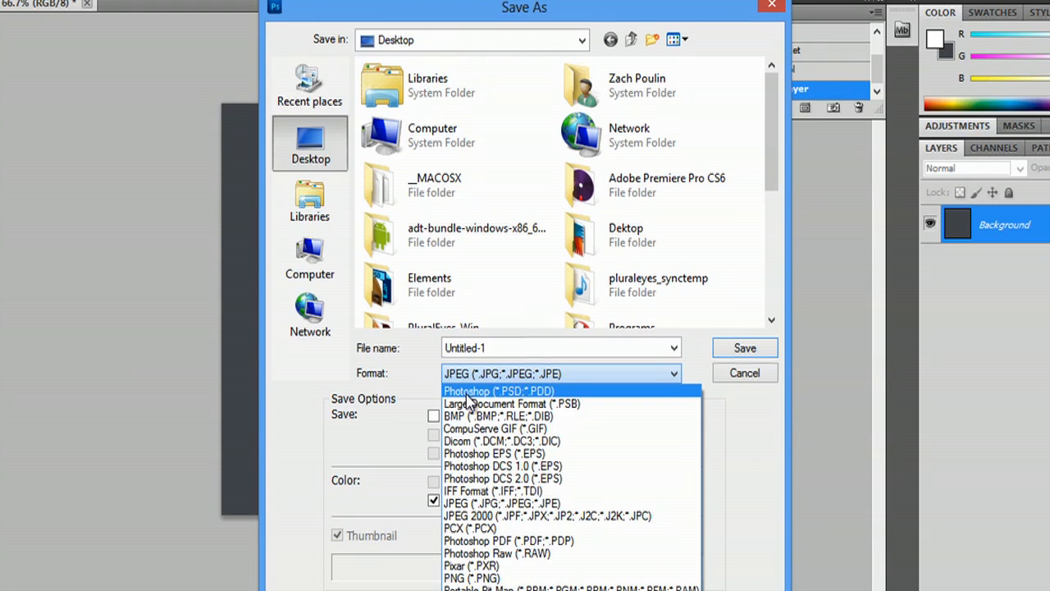
{"action": "left_click", "coordinate": [498, 390]}
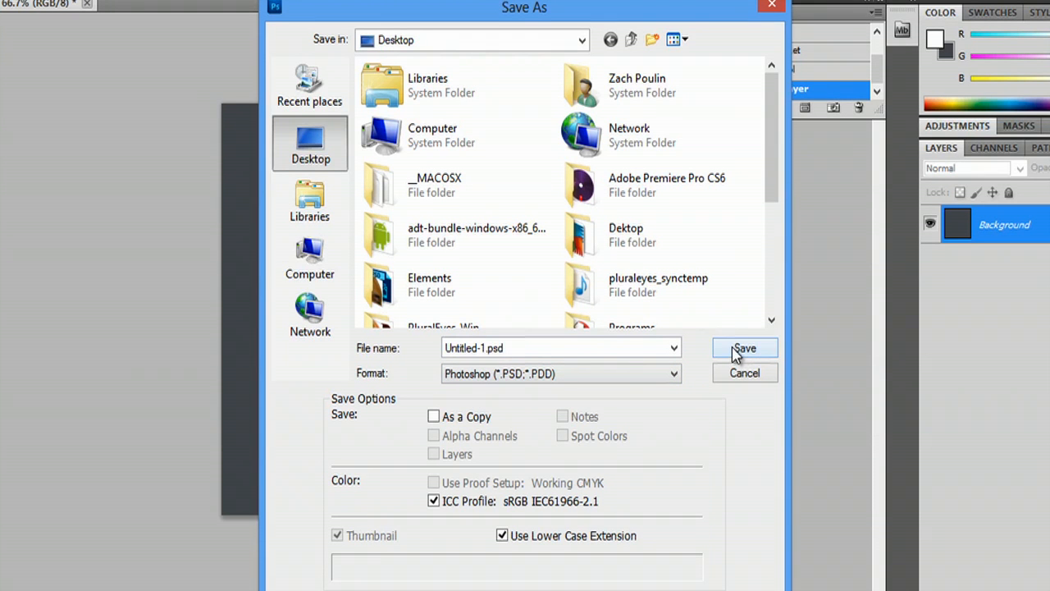
{"action": "mouse_move", "coordinate": [650, 389]}
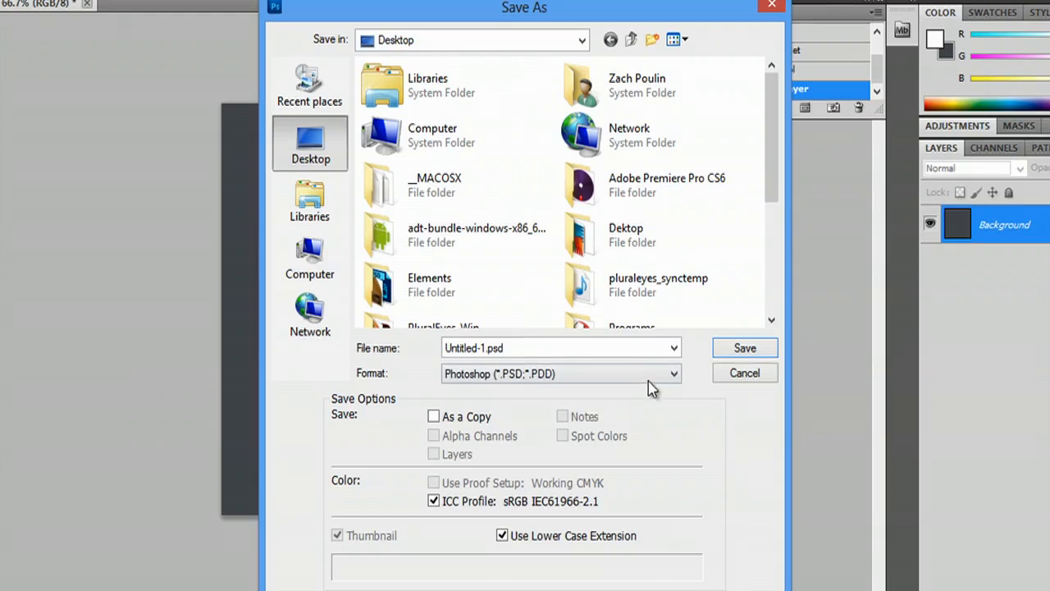
{"action": "left_click", "coordinate": [560, 373]}
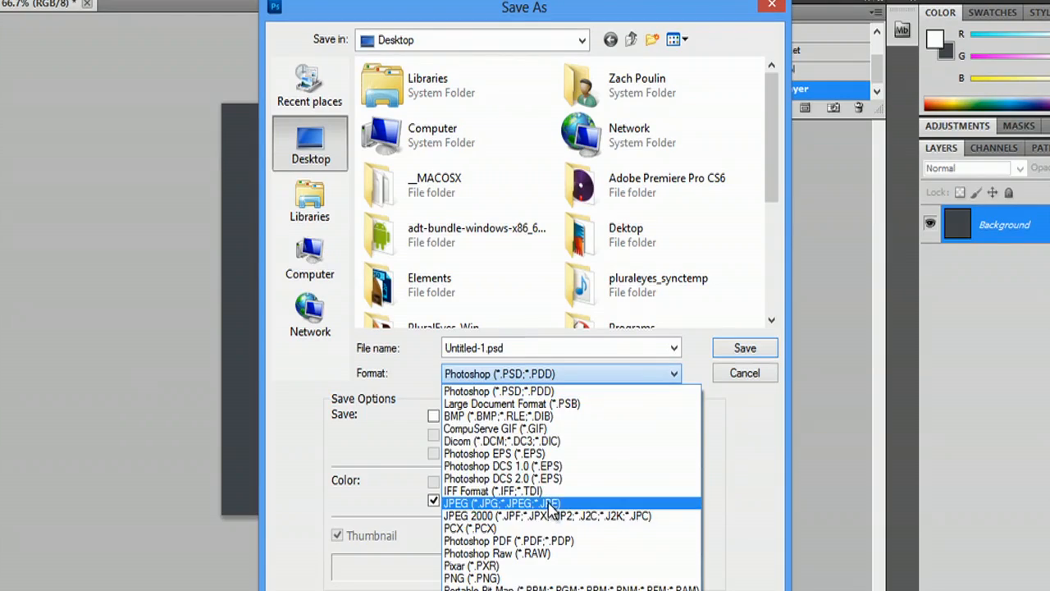
Save as JPEG named Grey 1, accept JPEG Options, then open Grey 1.jpg from the desktop
{"action": "left_click", "coordinate": [501, 503]}
{"action": "type", "text": "Grey 1.jpg"}
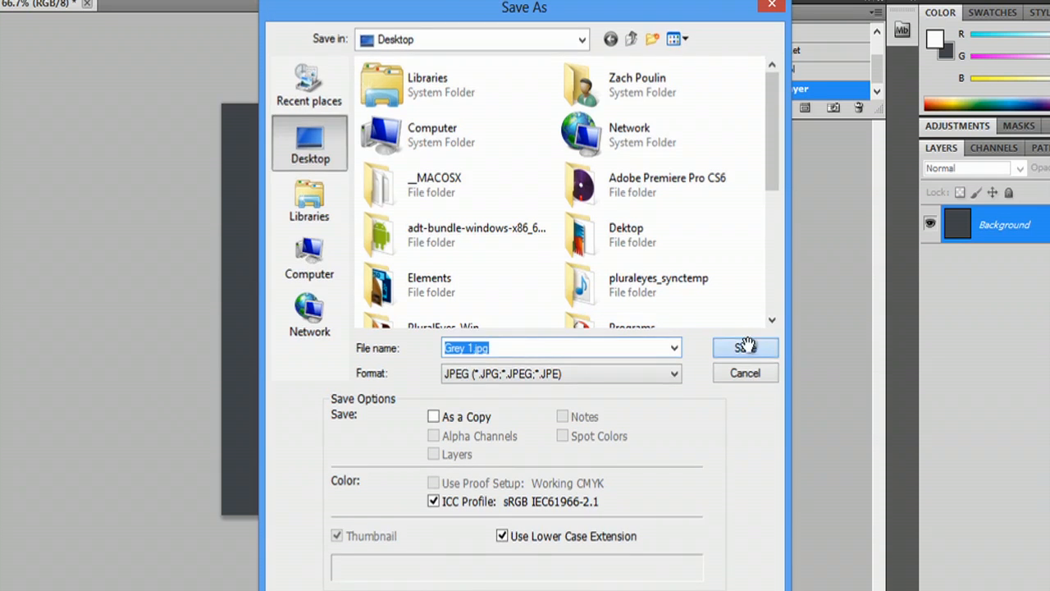
{"action": "left_click", "coordinate": [744, 348]}
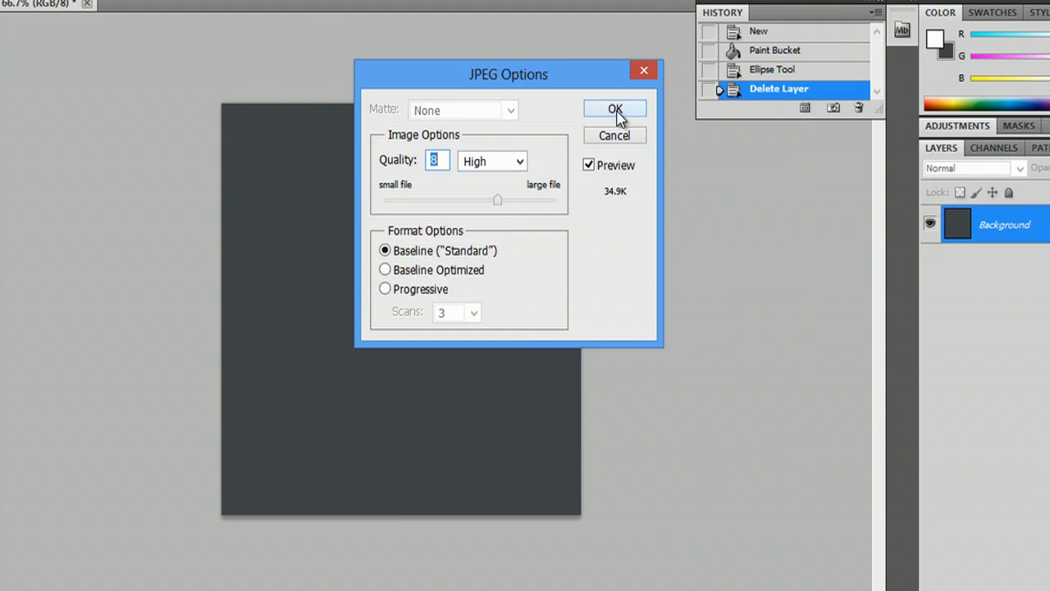
{"action": "left_click", "coordinate": [614, 108]}
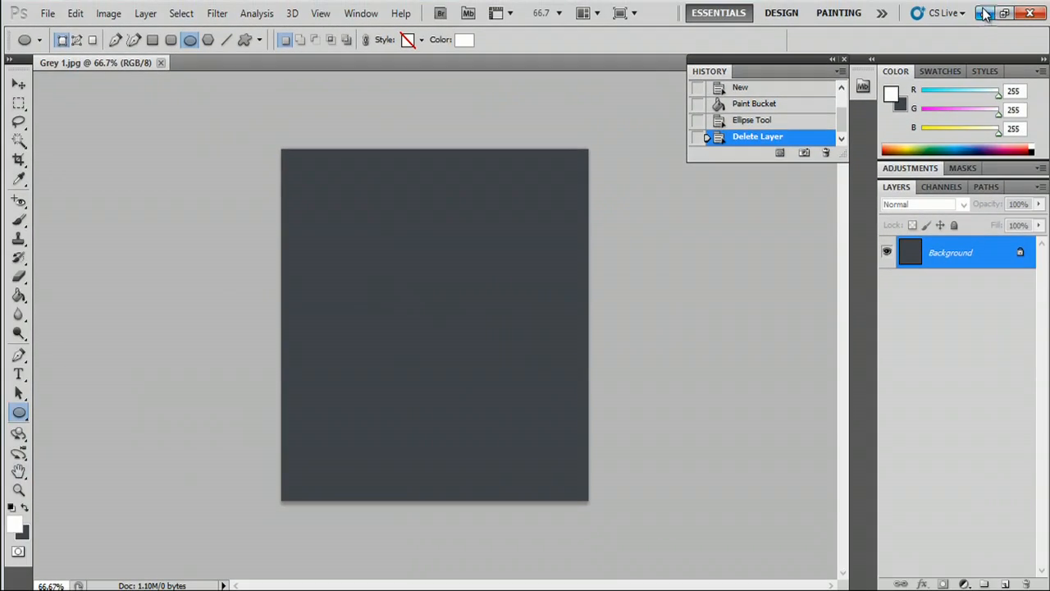
{"action": "left_click", "coordinate": [1004, 14]}
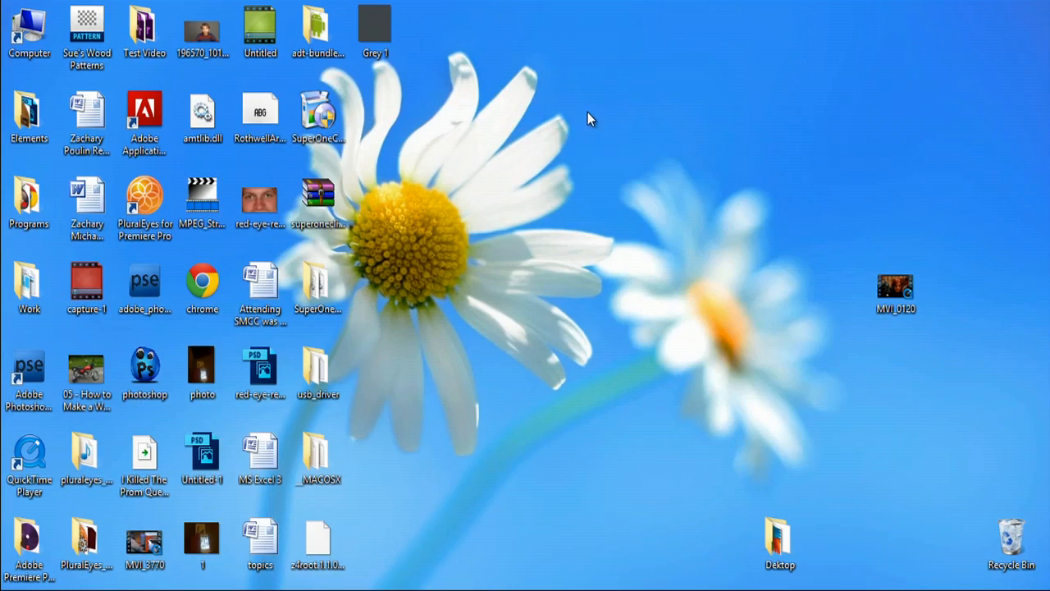
{"action": "double_click", "coordinate": [375, 24]}
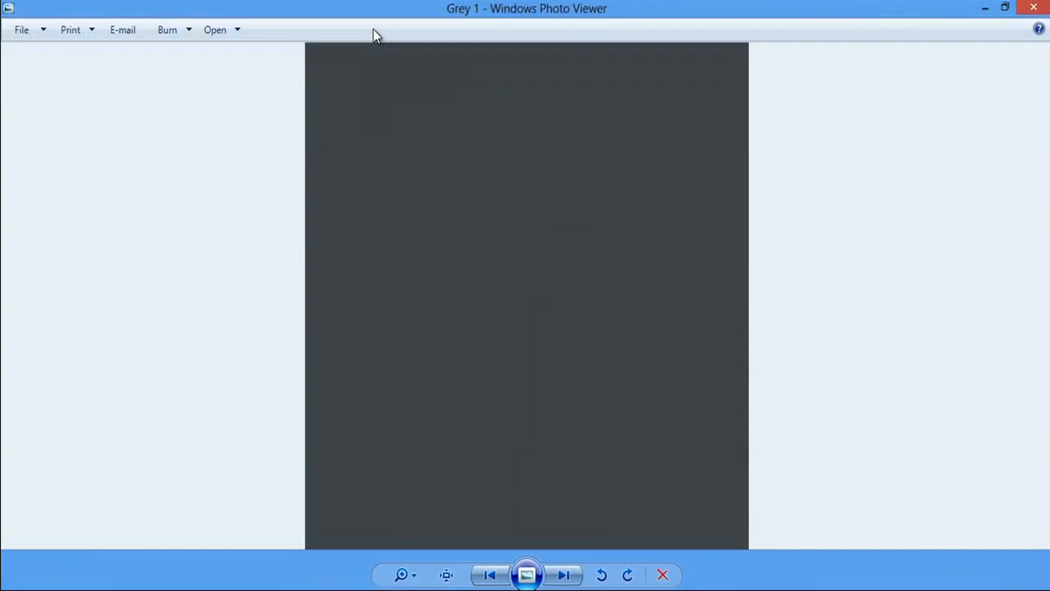